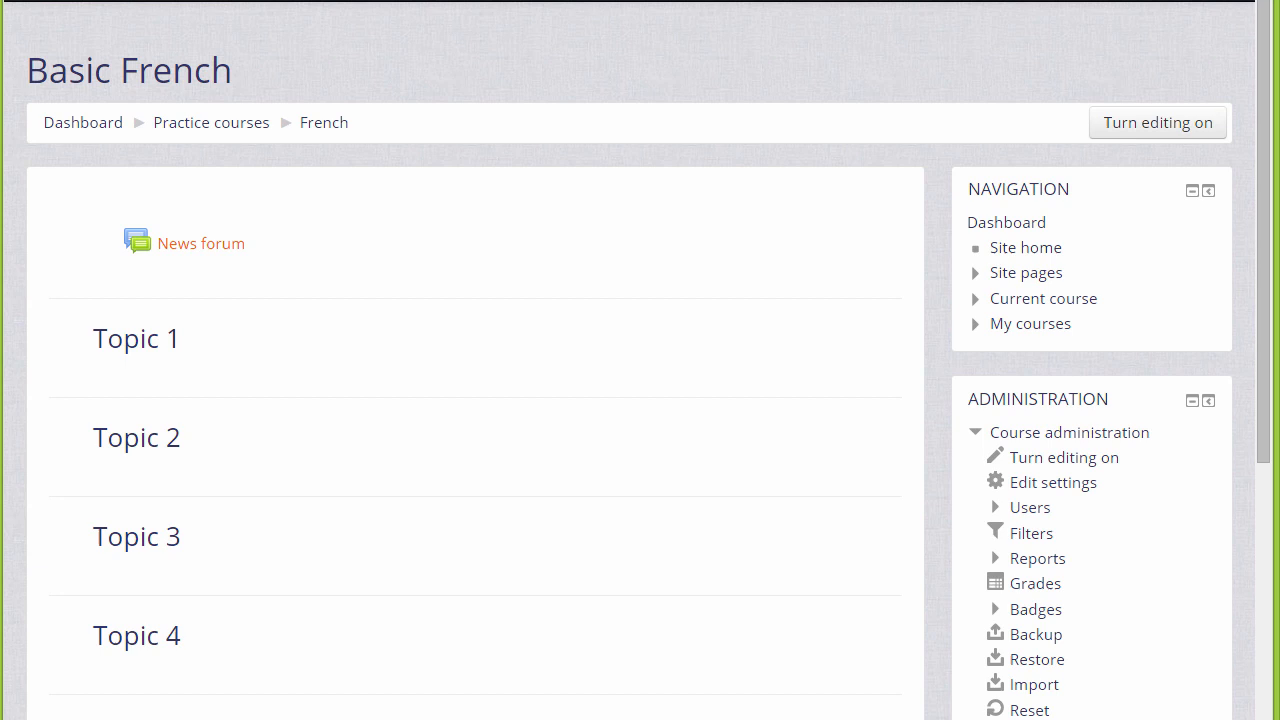
mouse_move(1164, 236)
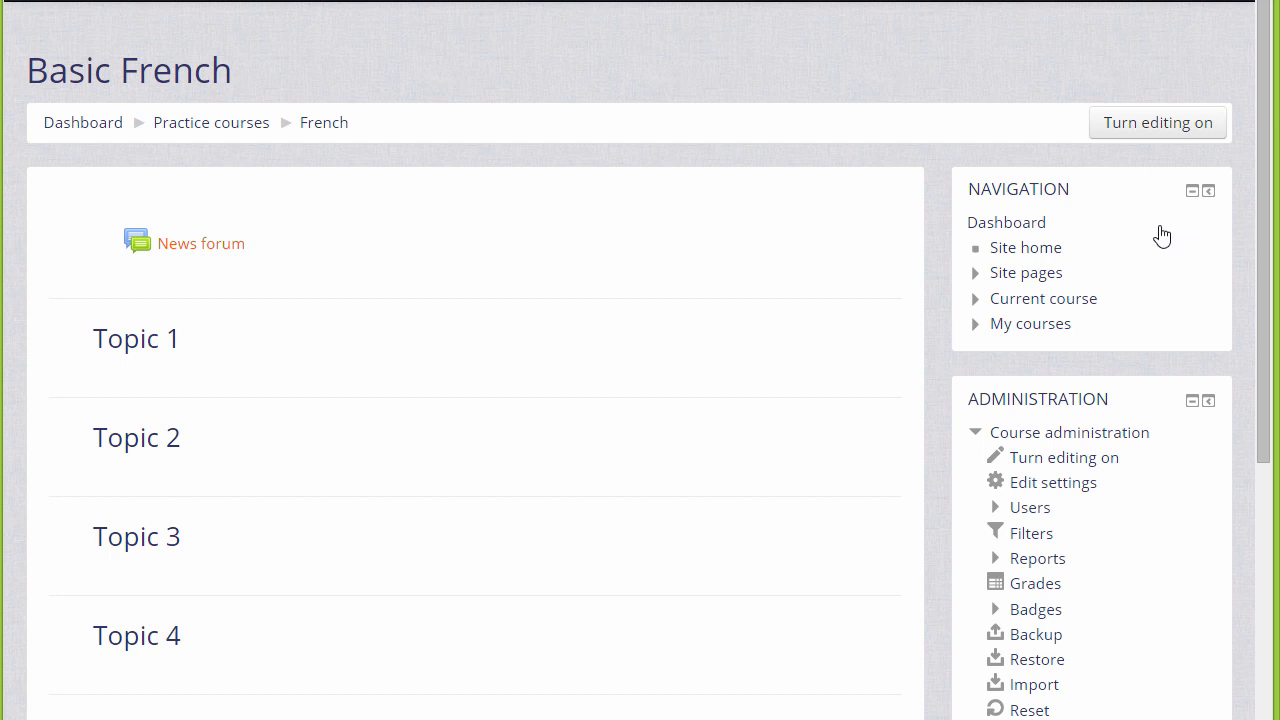
mouse_move(1156, 360)
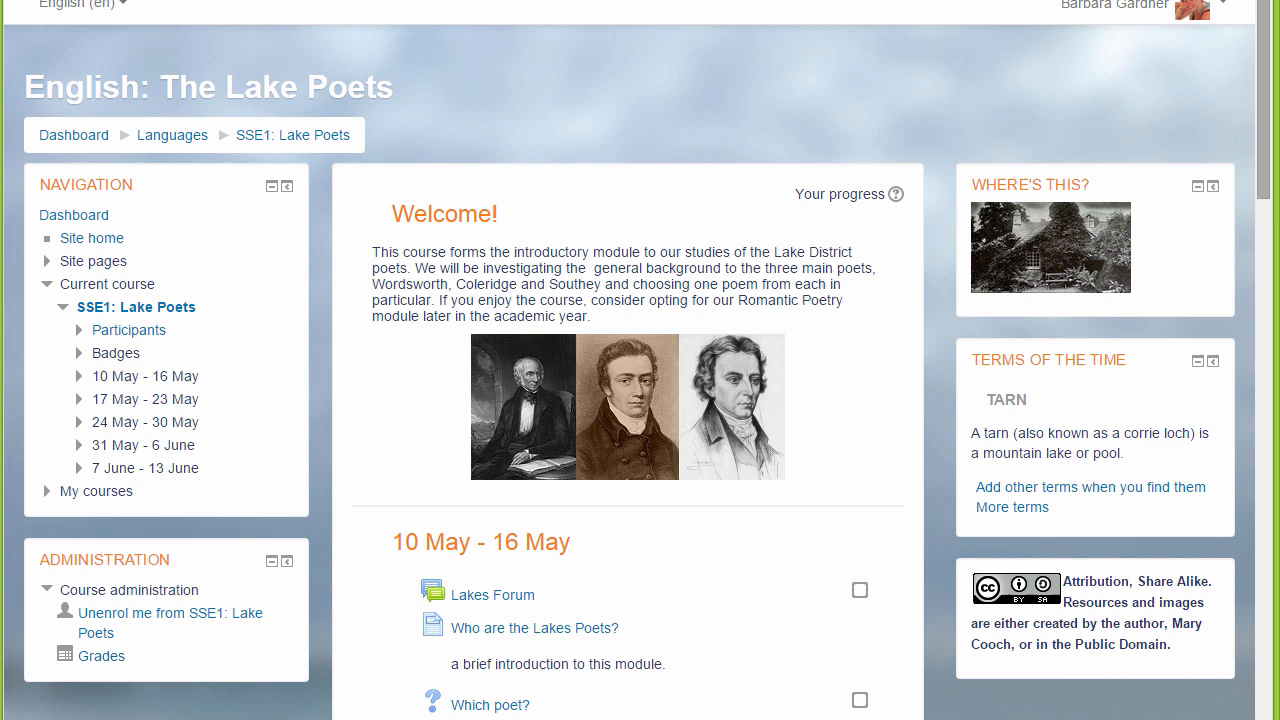
Turn editing on for the Basic French course and bring up the News forum's edit actions
scroll("down", 3)
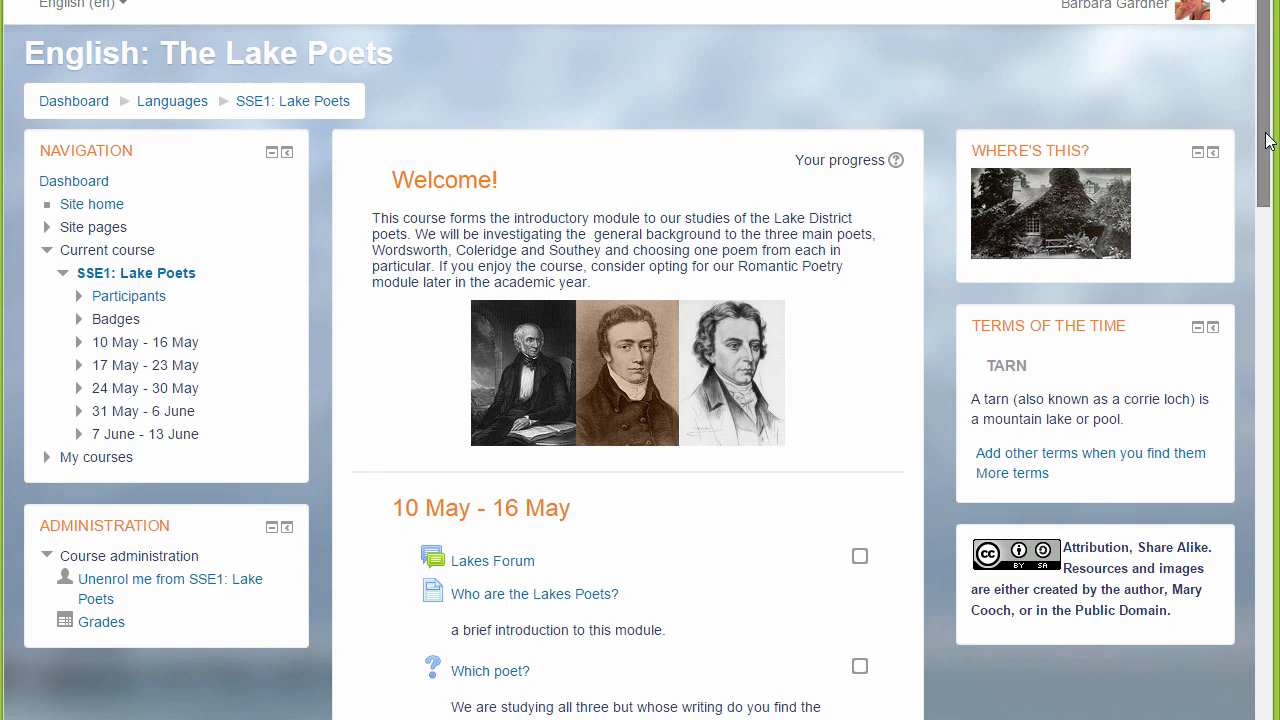
scroll("down", 3)
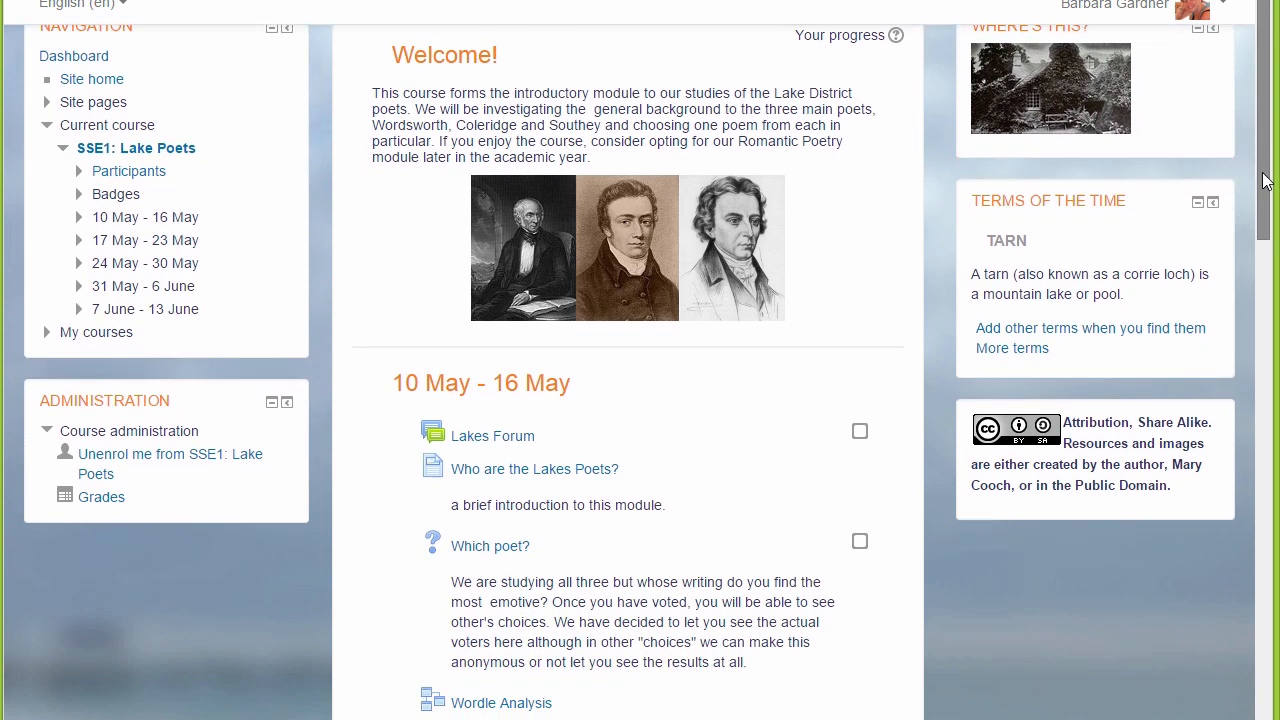
scroll("down", 3)
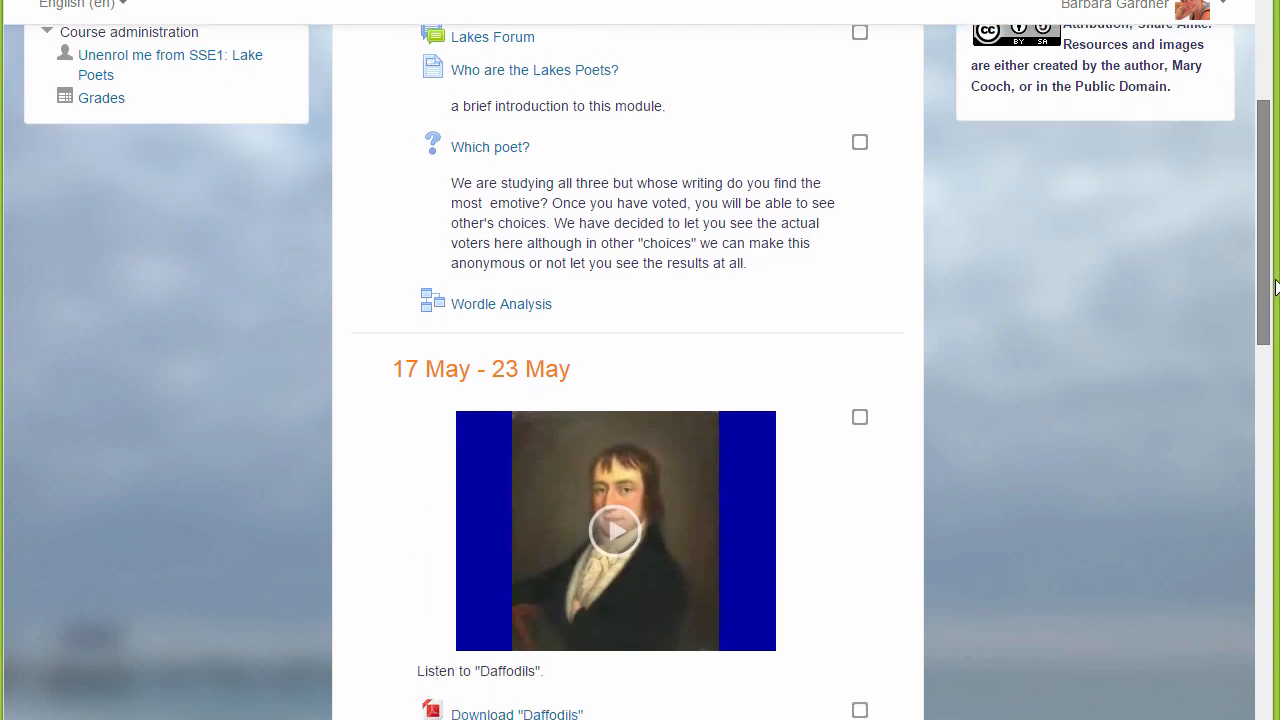
scroll("down", 3)
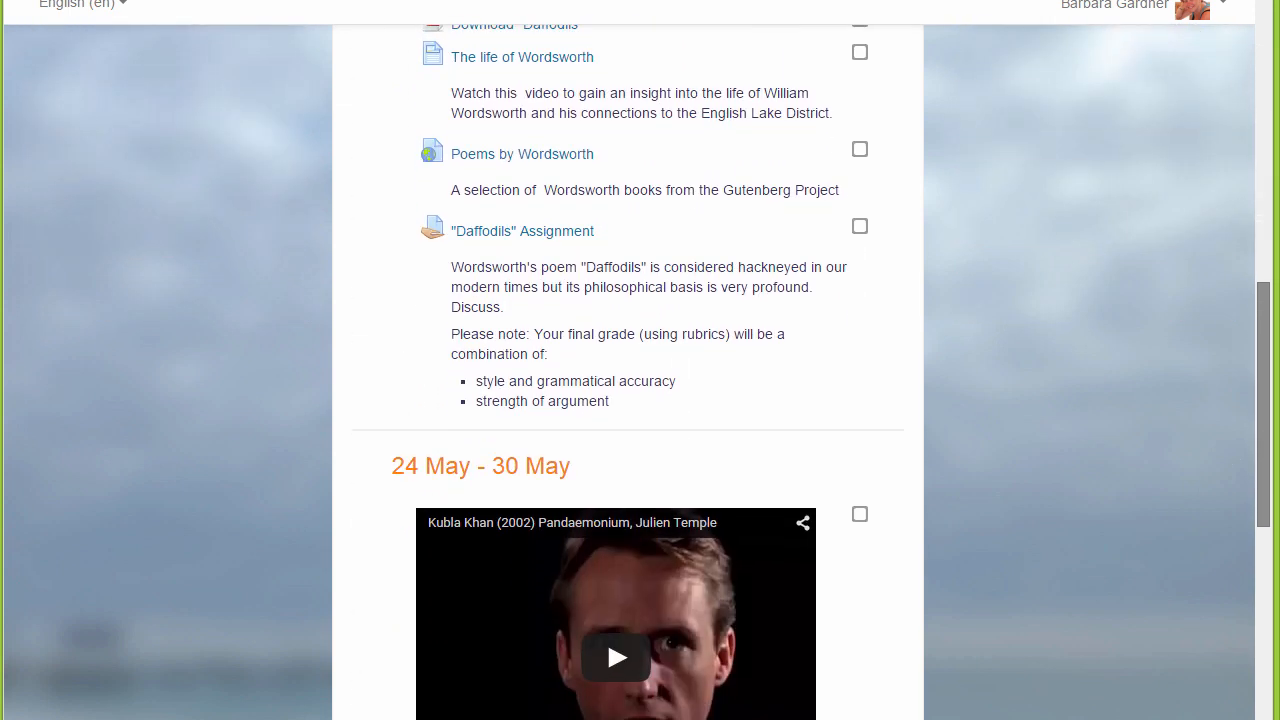
scroll("down", 3)
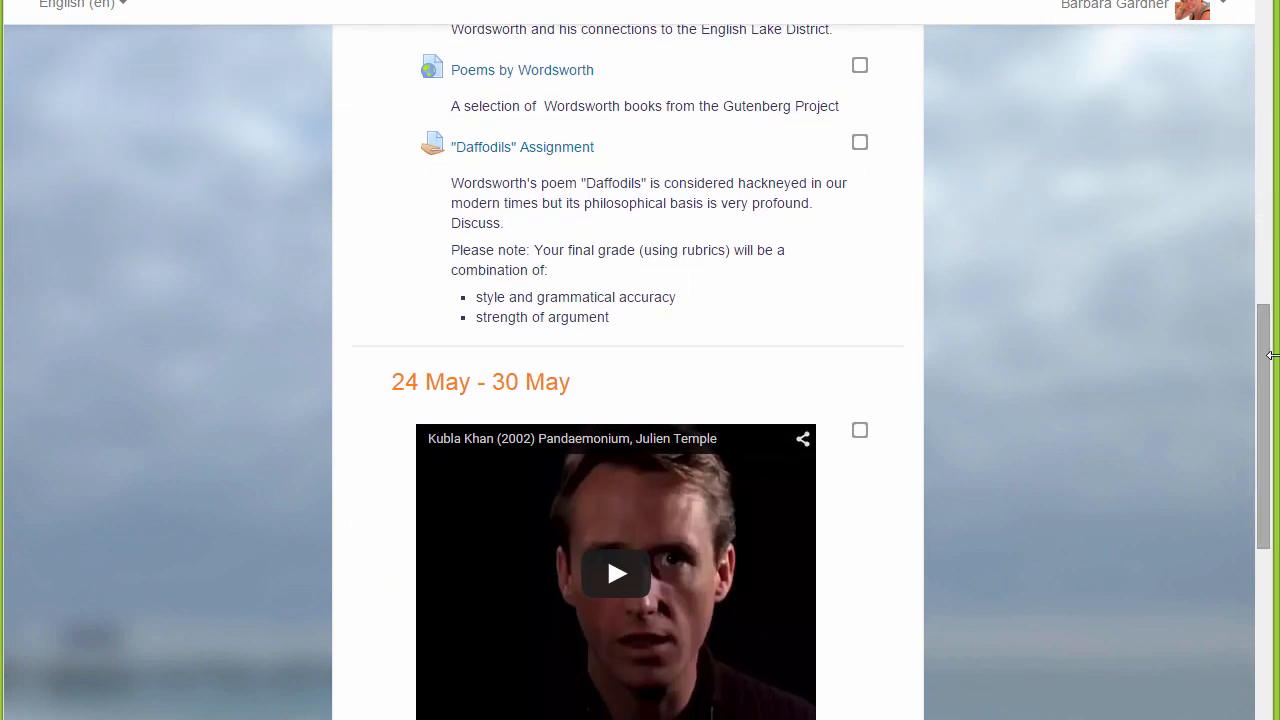
scroll("up", 3)
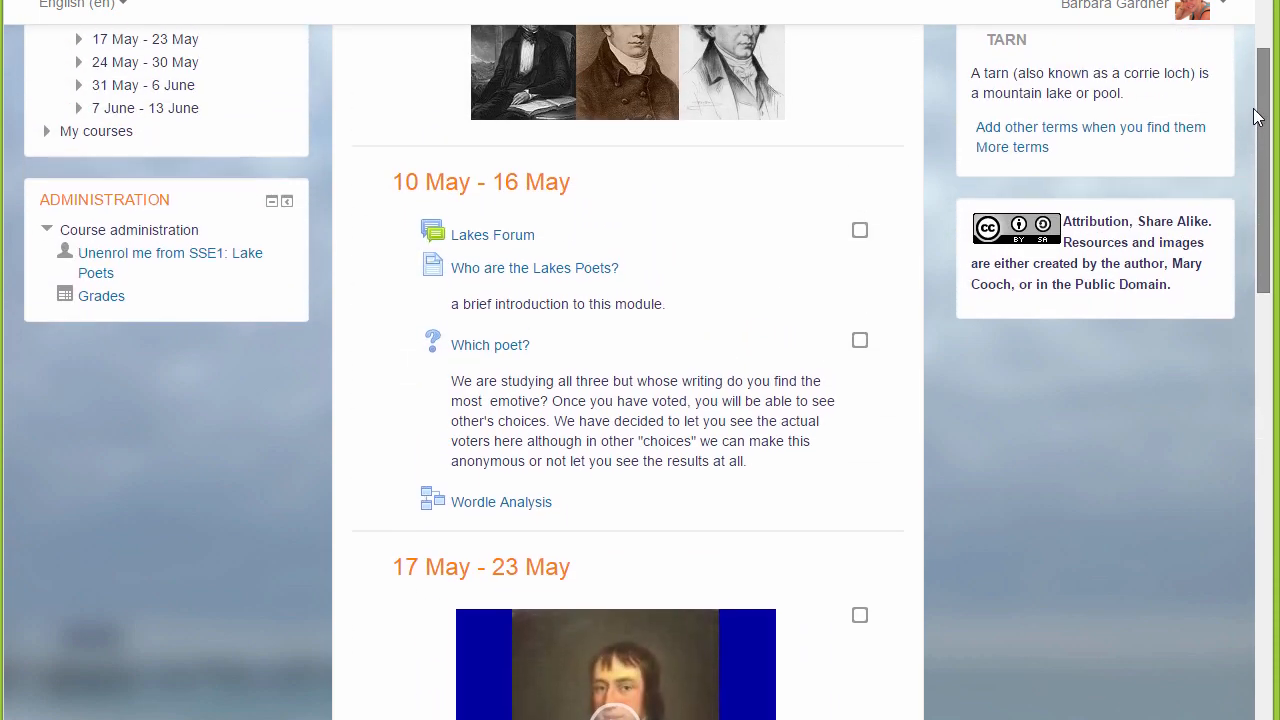
scroll("up", 3)
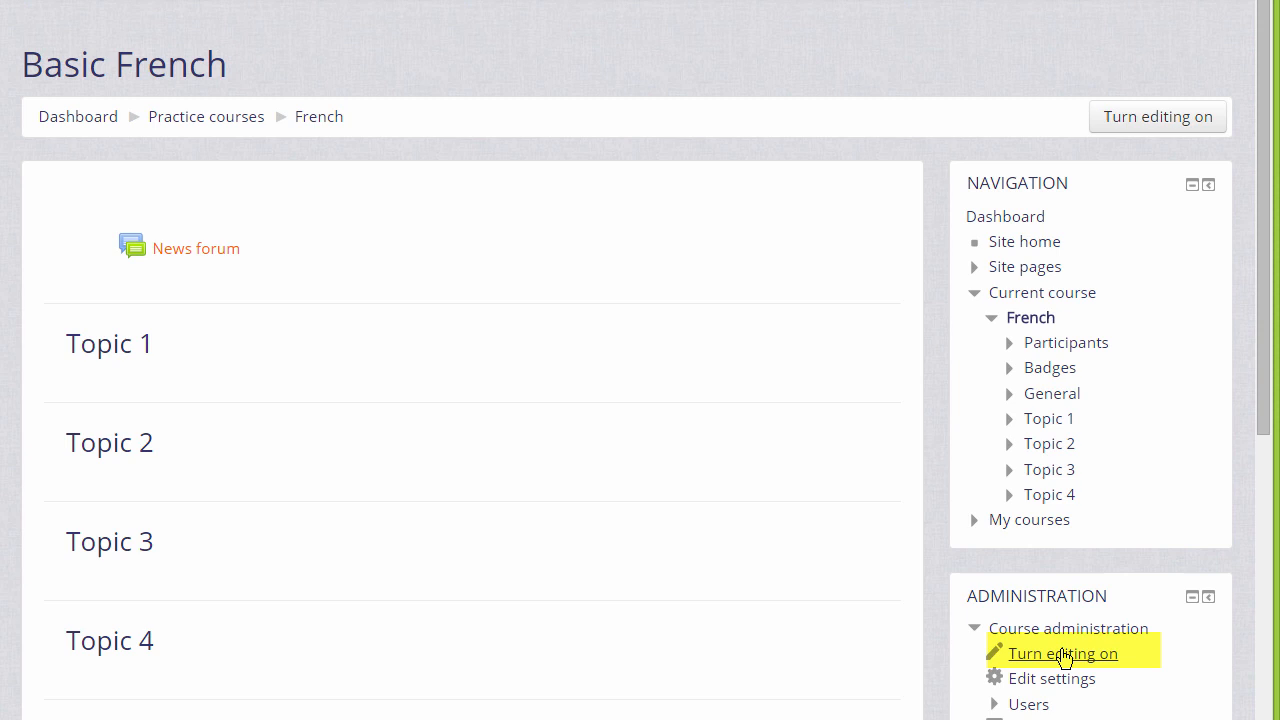
mouse_move(1064, 656)
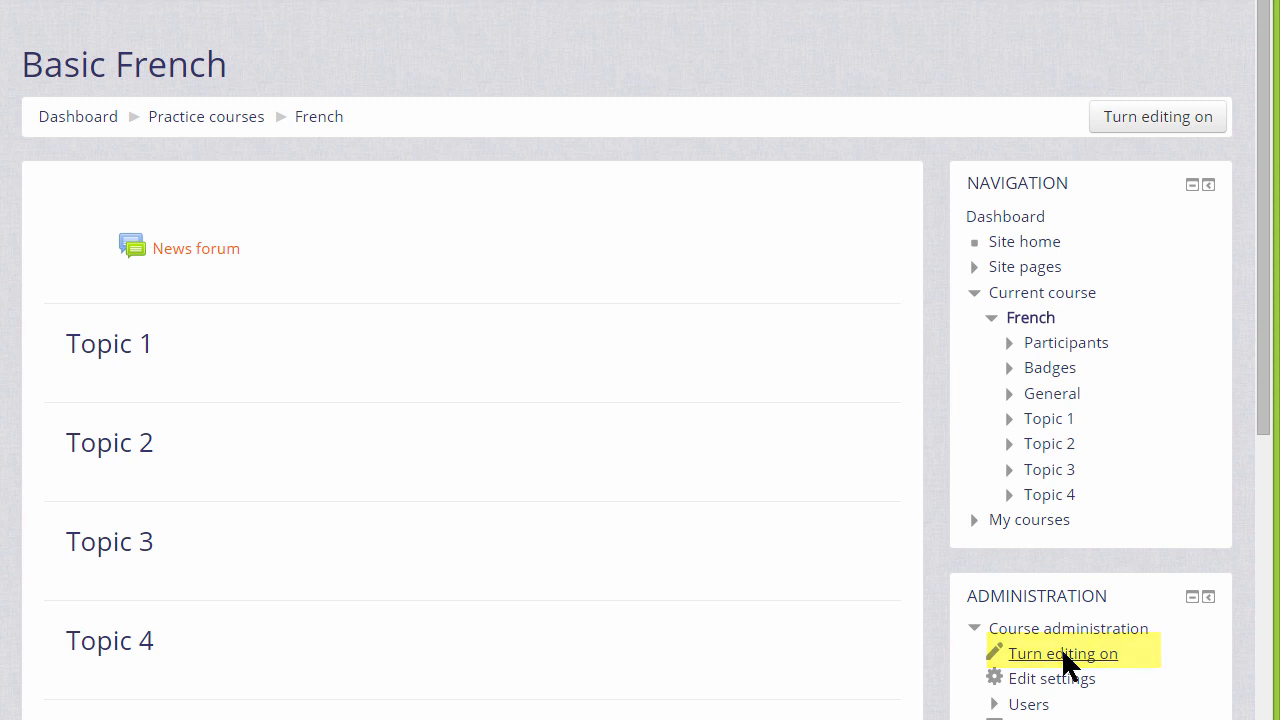
left_click(1062, 652)
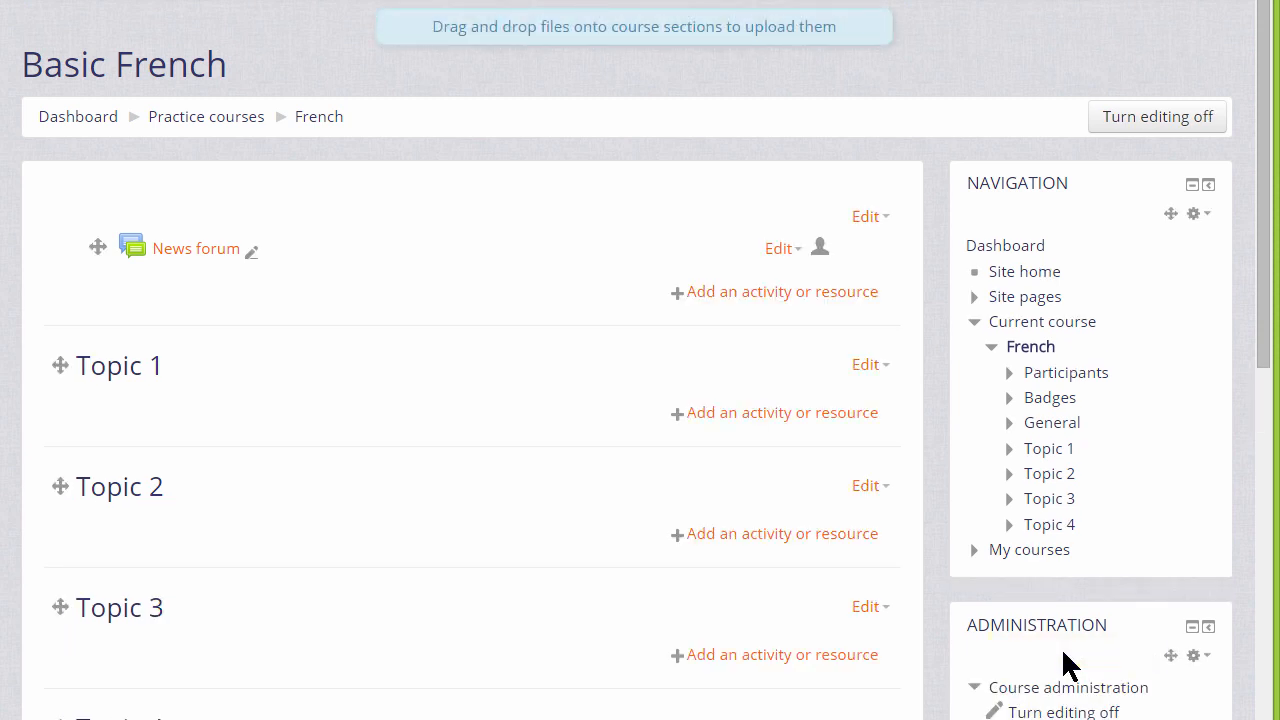
mouse_move(804, 258)
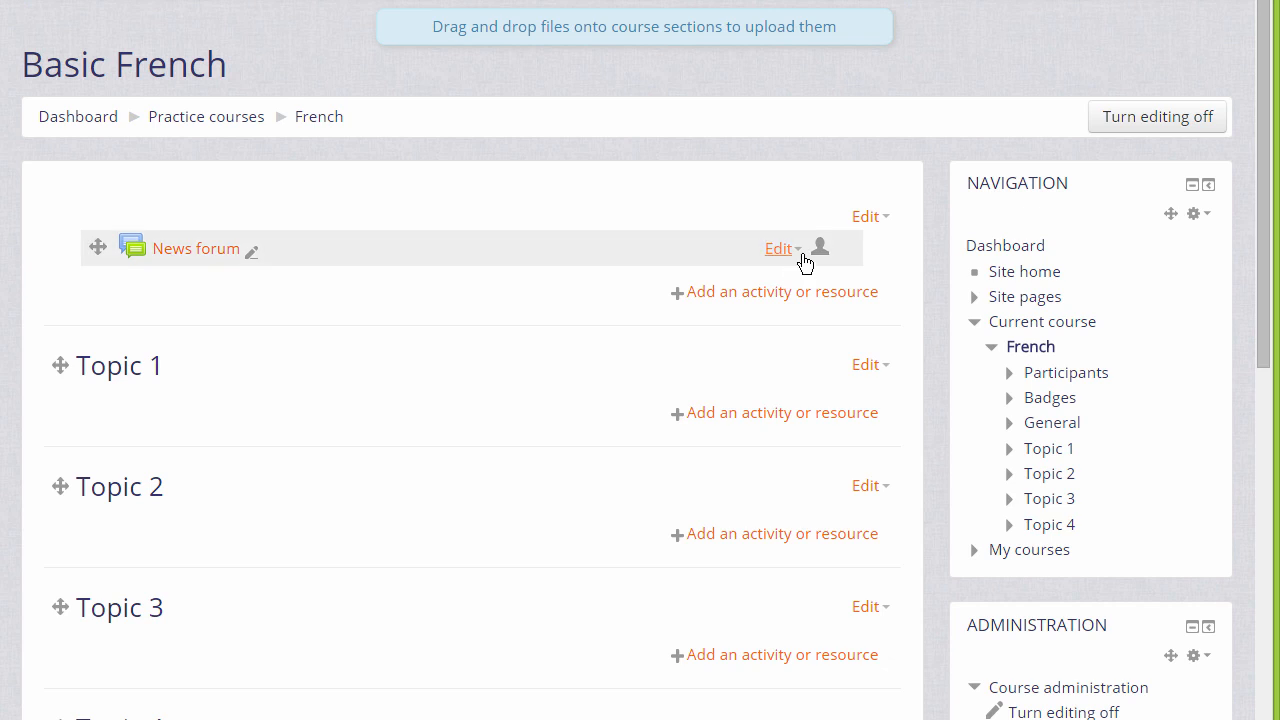
left_click(780, 248)
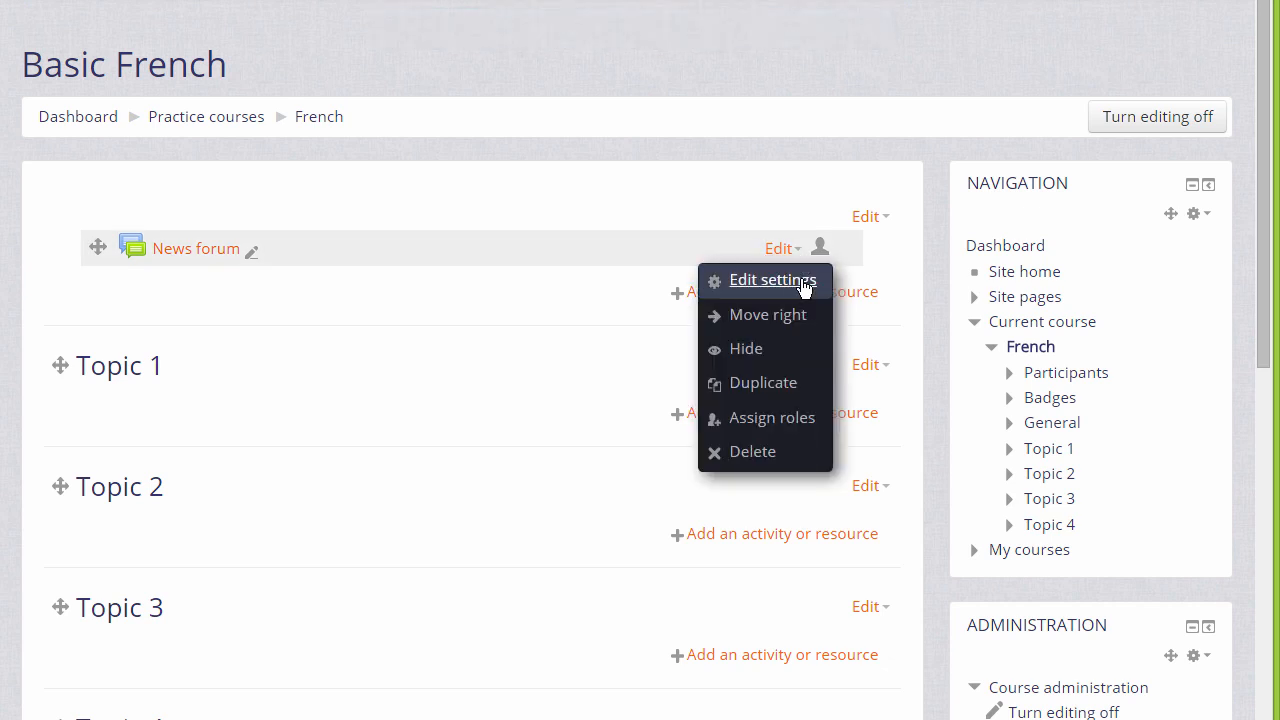
mouse_move(752, 452)
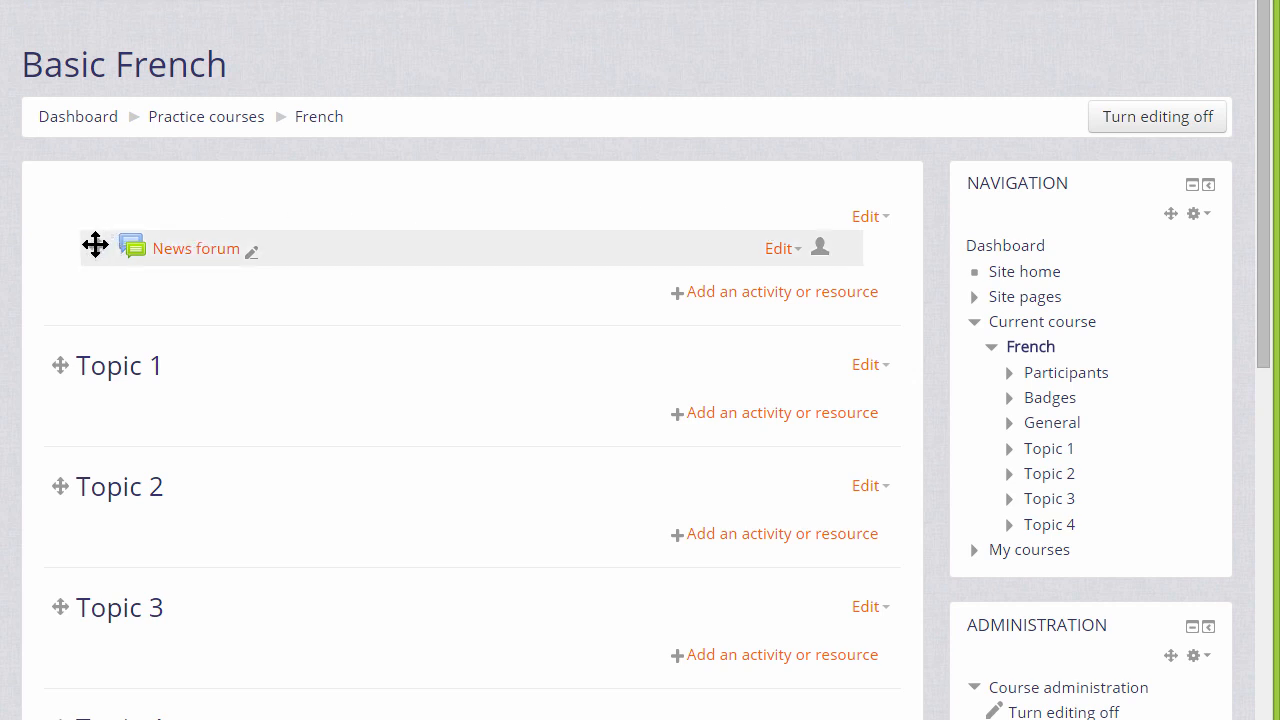
mouse_move(94, 244)
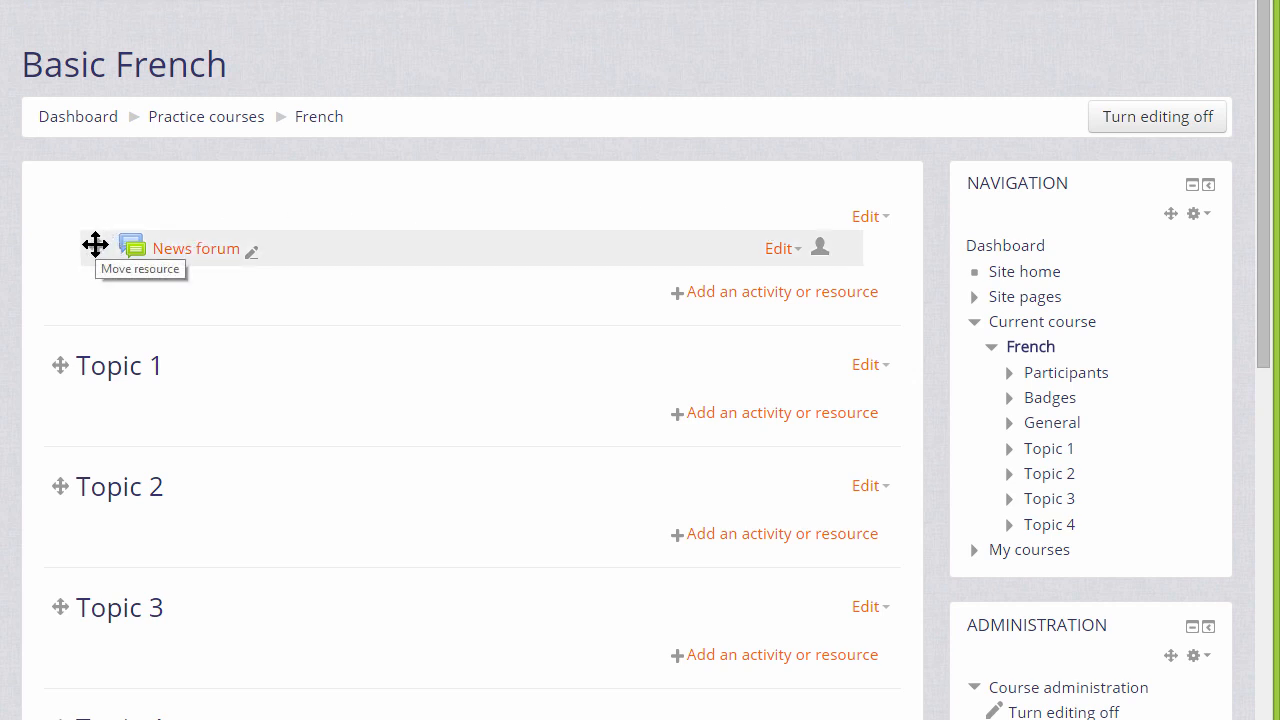
mouse_move(96, 244)
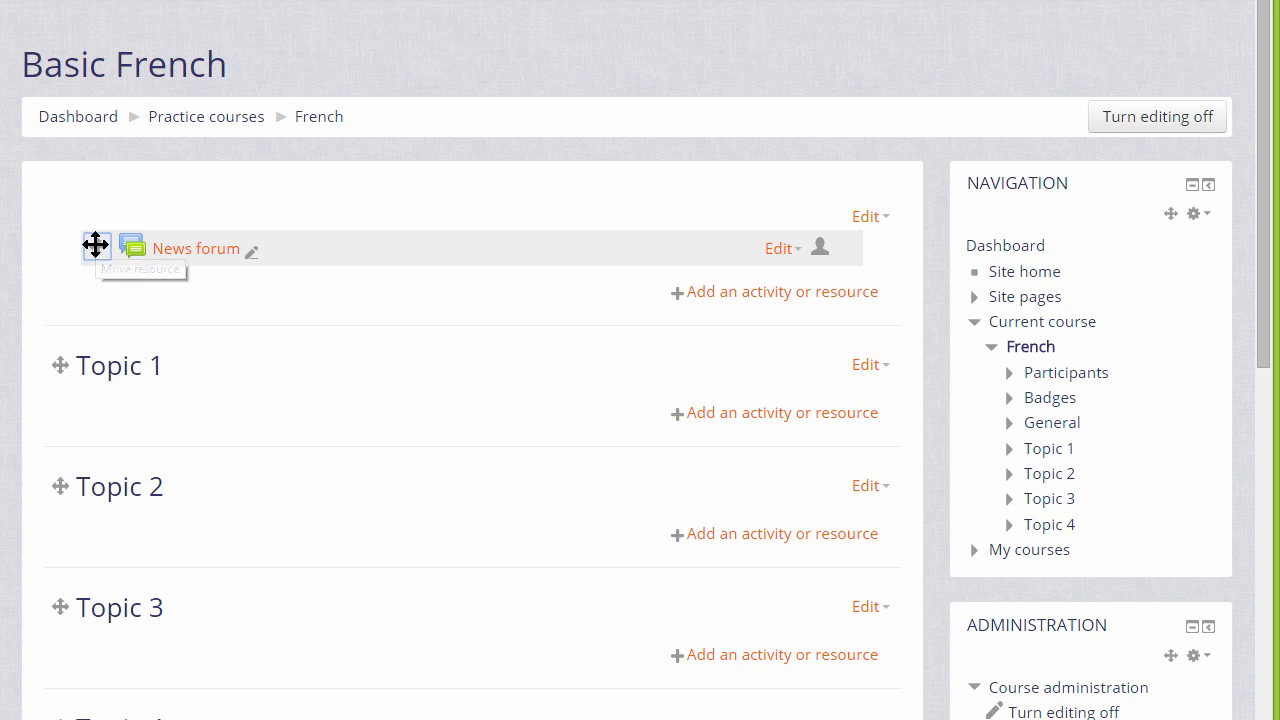
Drag the News forum from the top section down into Topic 1
left_click_drag(96, 248, 74, 412)
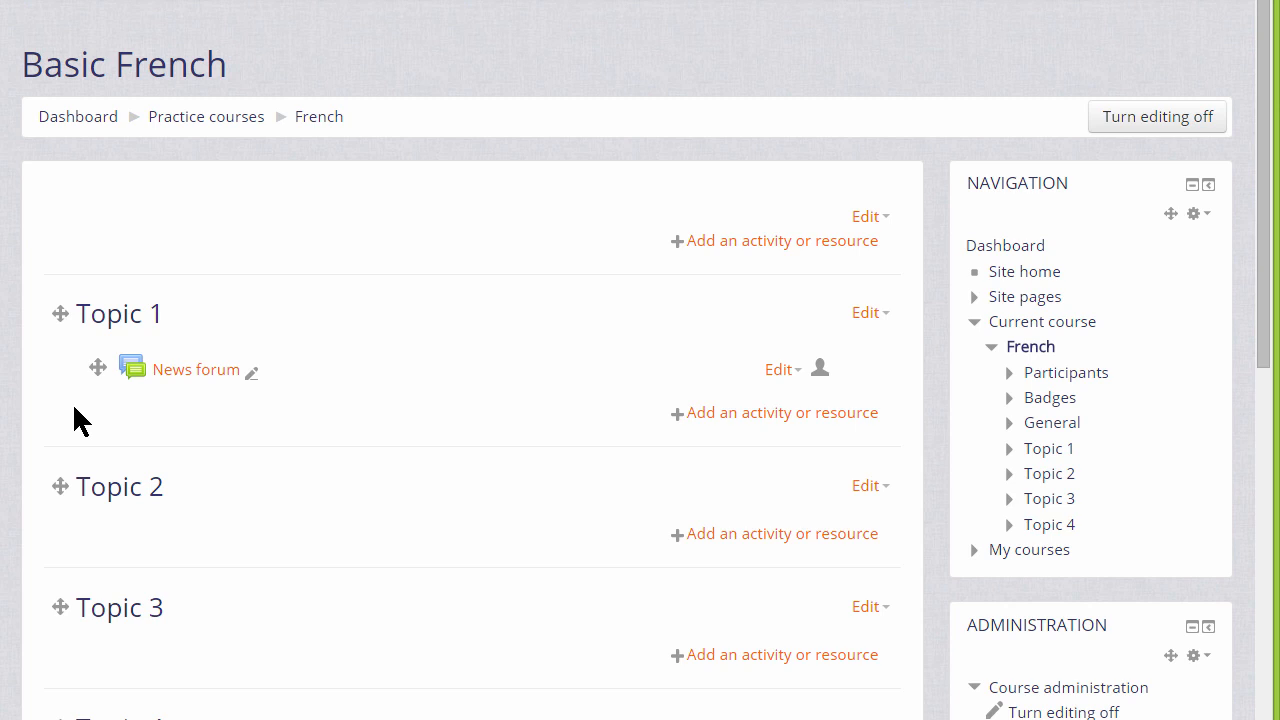
mouse_move(736, 440)
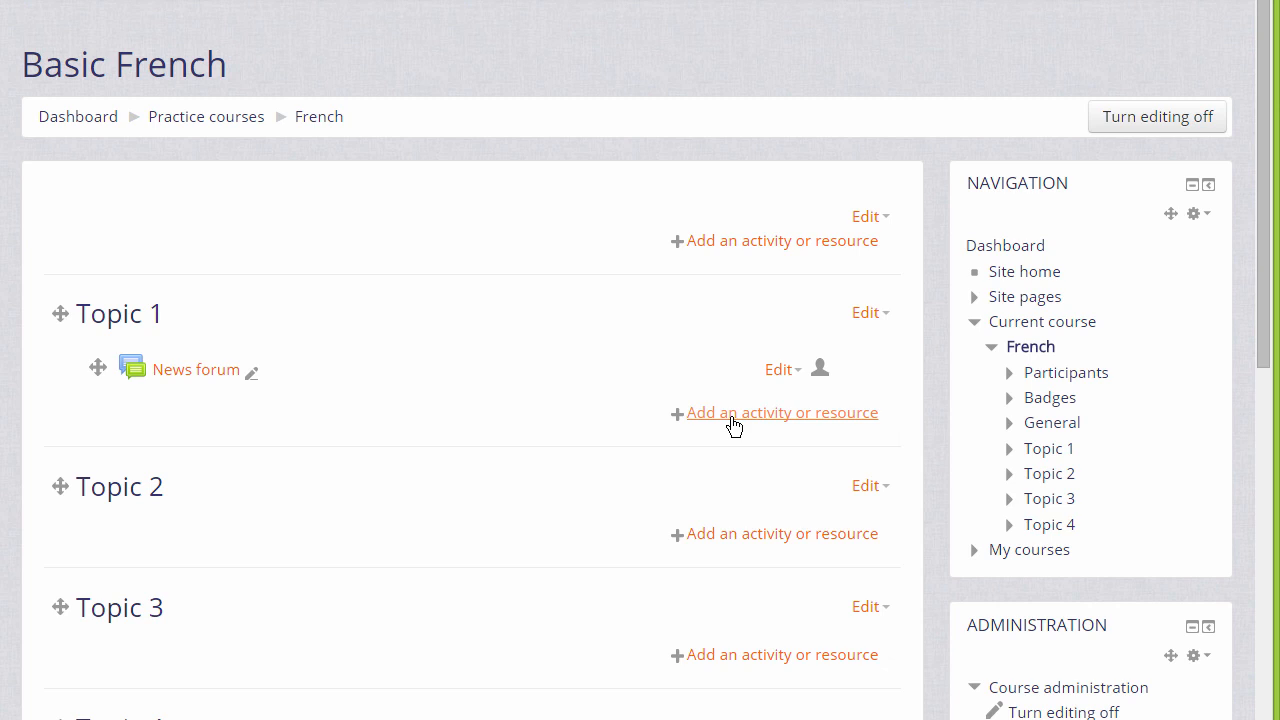
left_click(784, 412)
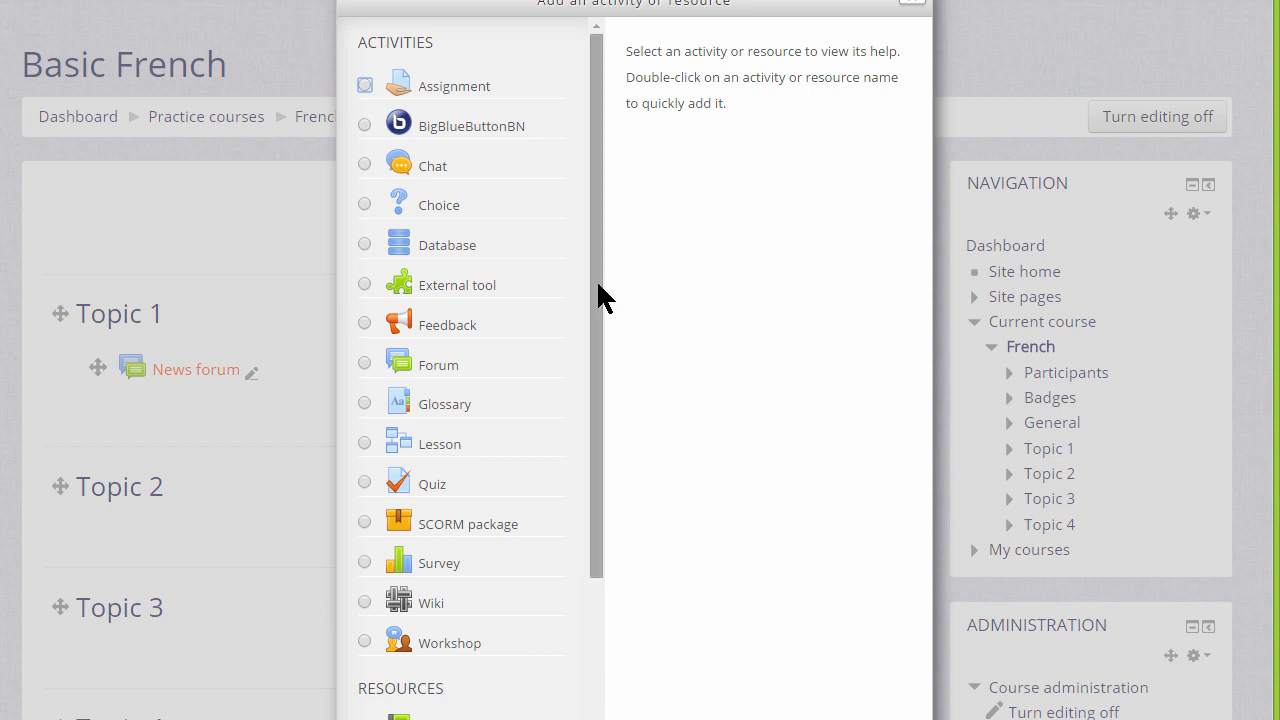
scroll("down", 3)
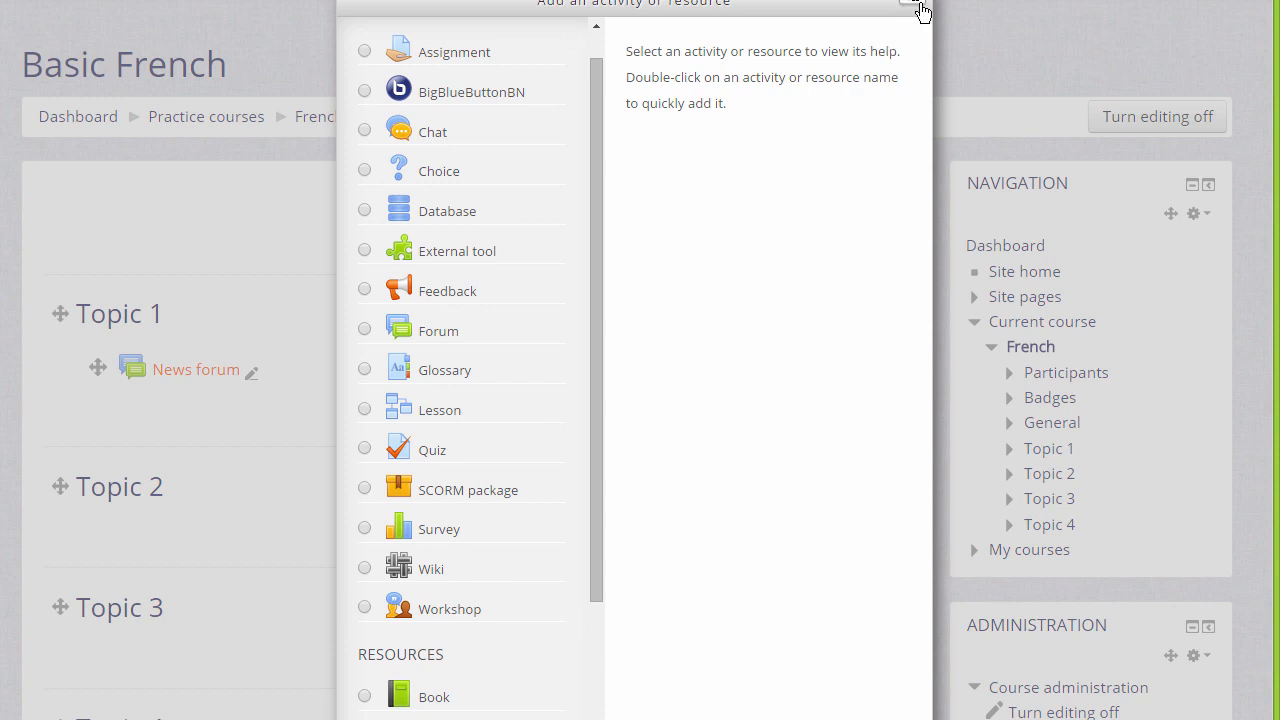
left_click(916, 8)
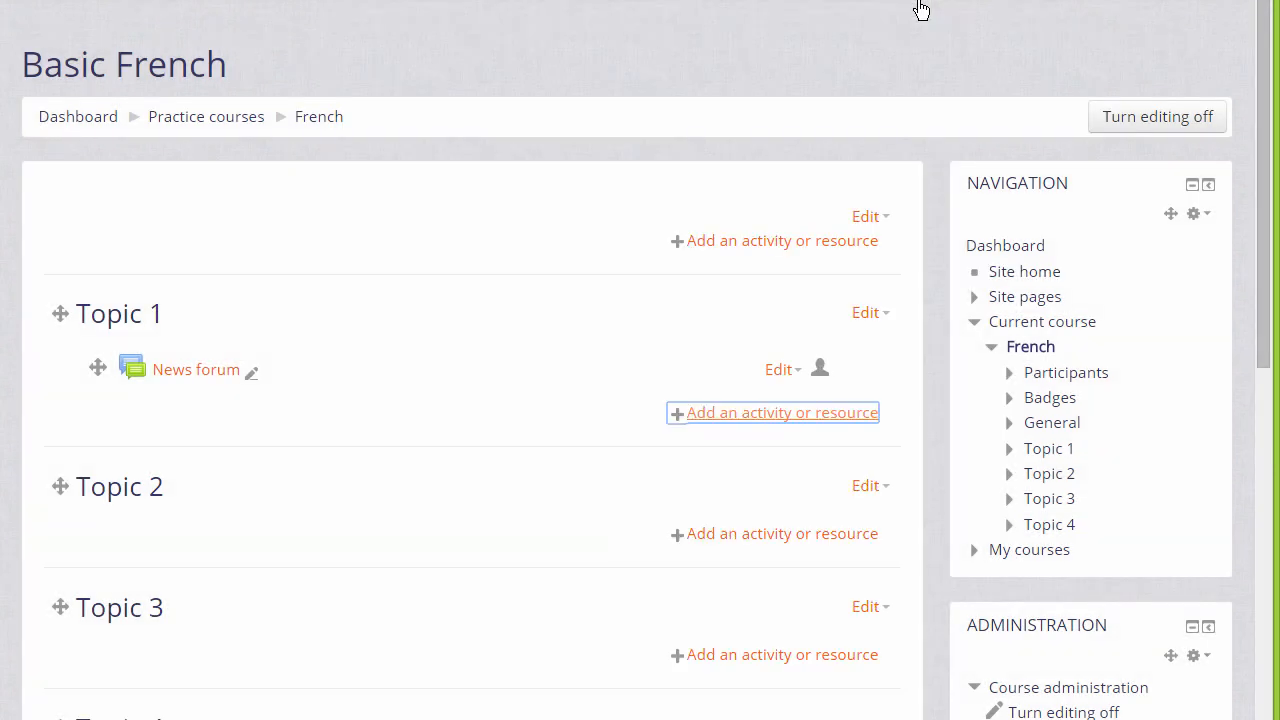
mouse_move(1236, 408)
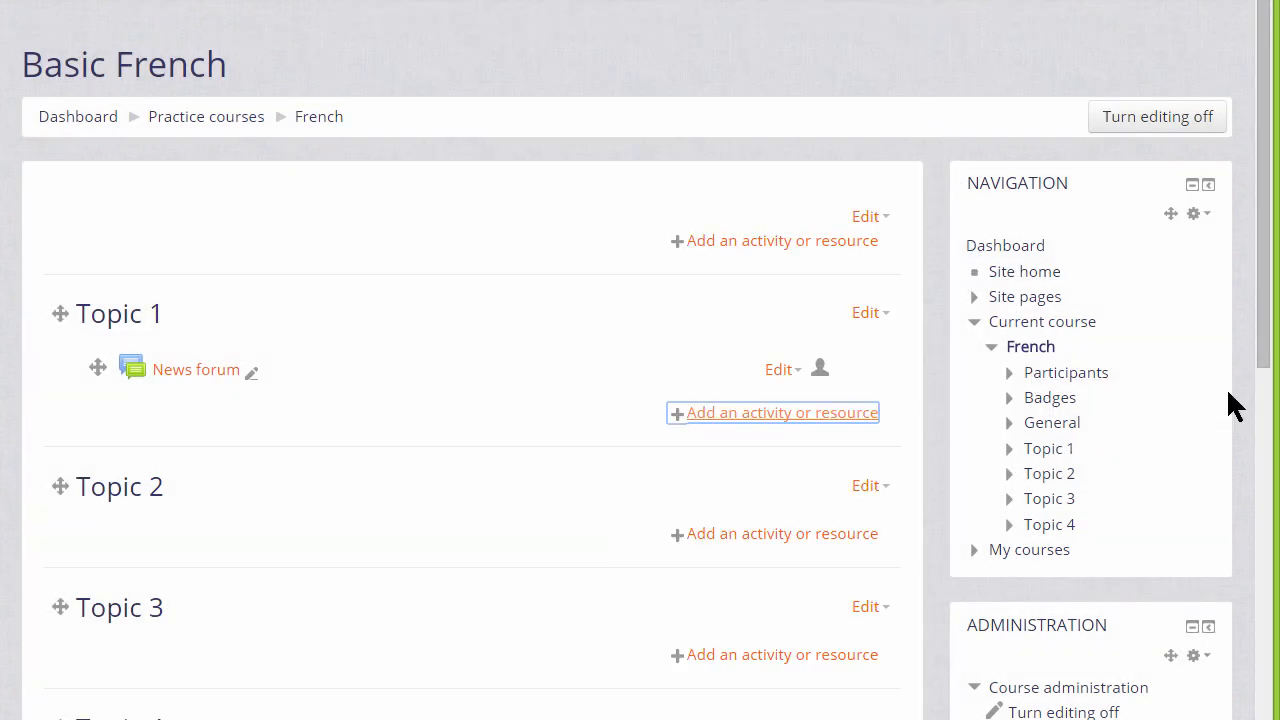
scroll("down", 3)
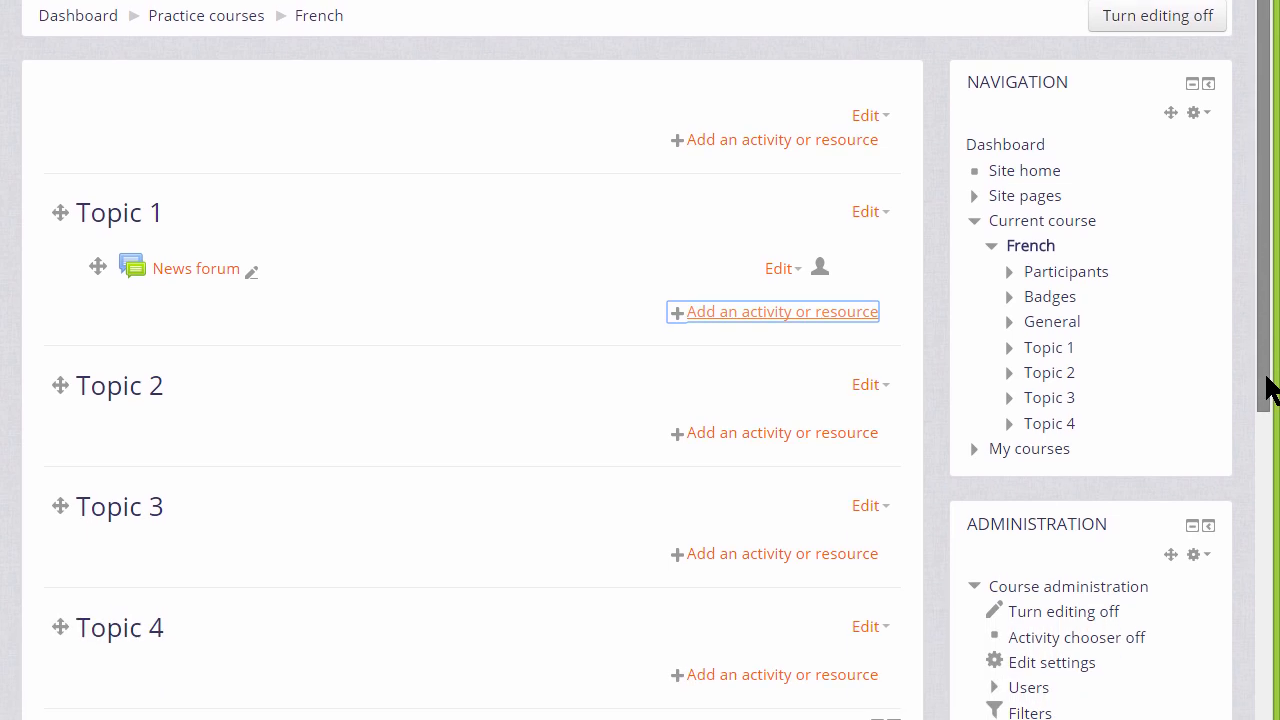
scroll("down", 3)
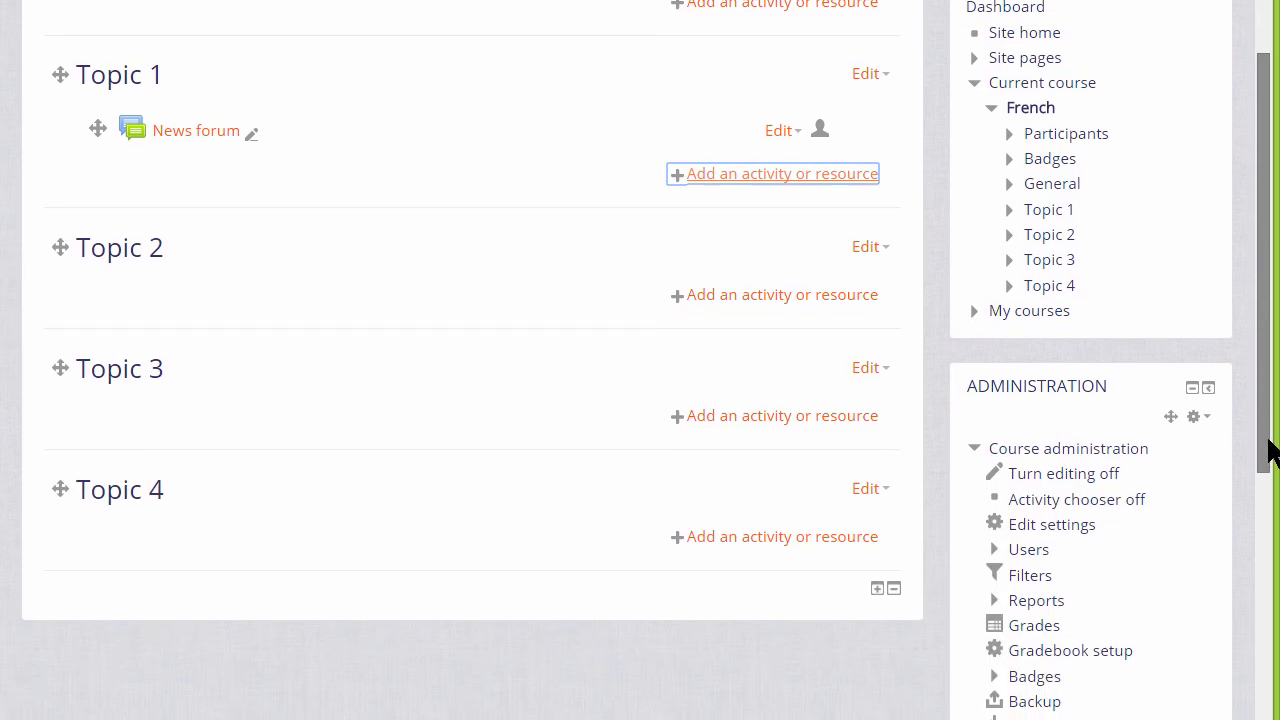